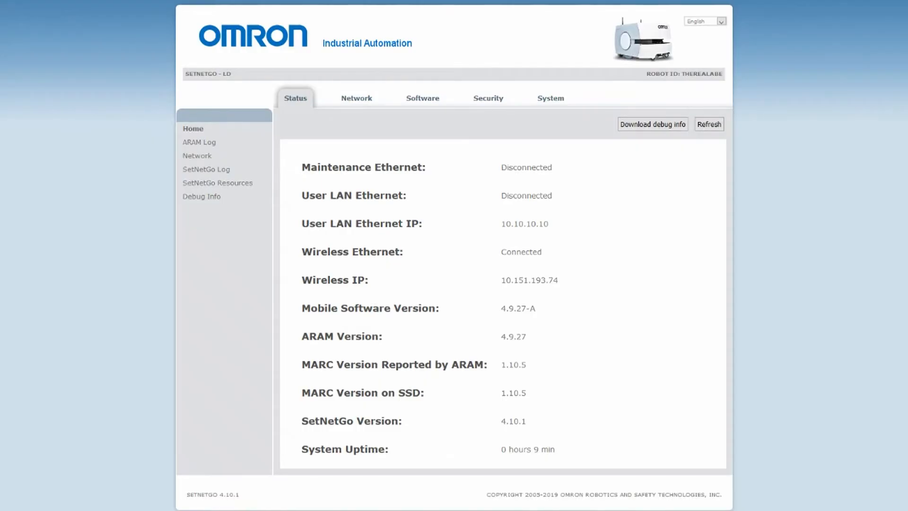
pyautogui.moveTo(266, 358)
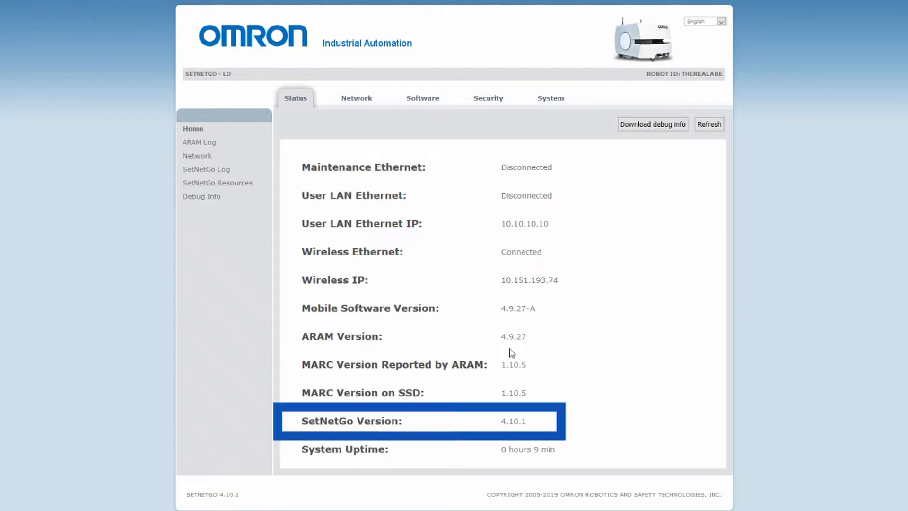
pyautogui.moveTo(500, 414)
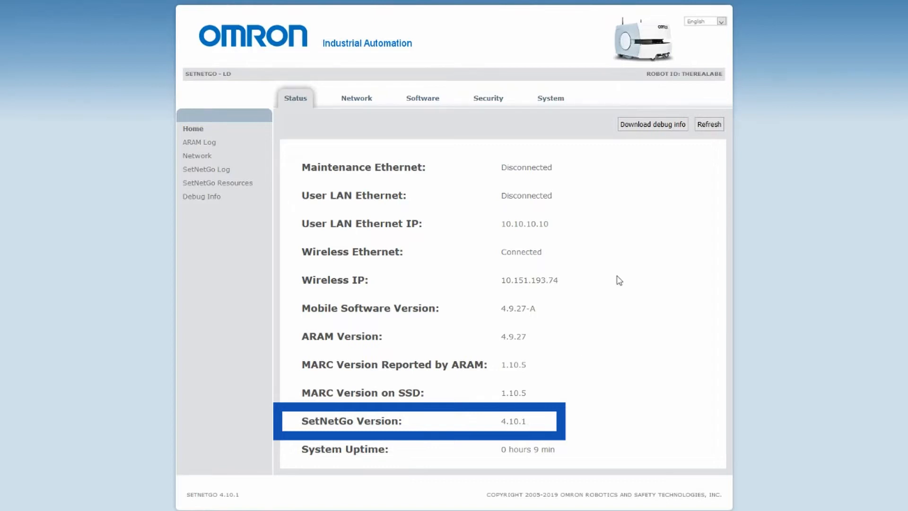
# After confirming SetNetGo version 4.10.1, open the System section's date and time settings.
pyautogui.click(549, 97)
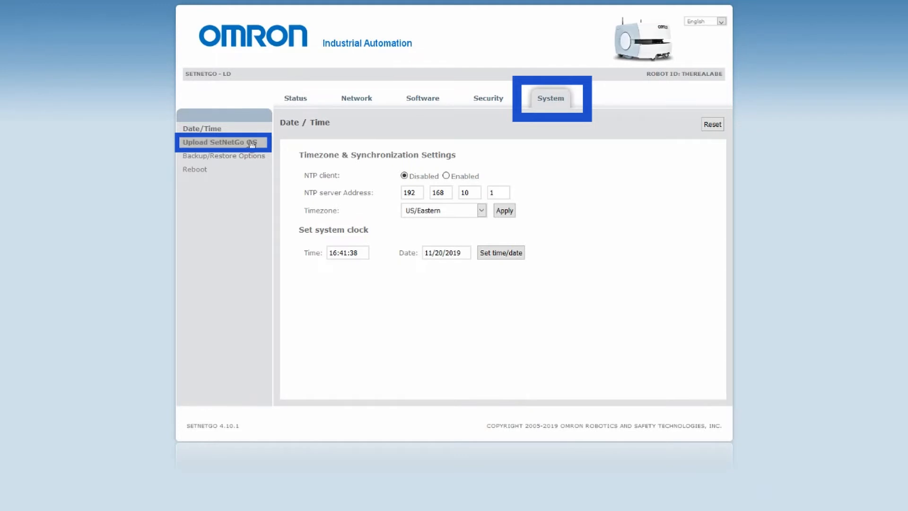
# Open Upload SetNetGo OS to review runtime, recovery and boot image versions.
pyautogui.click(219, 142)
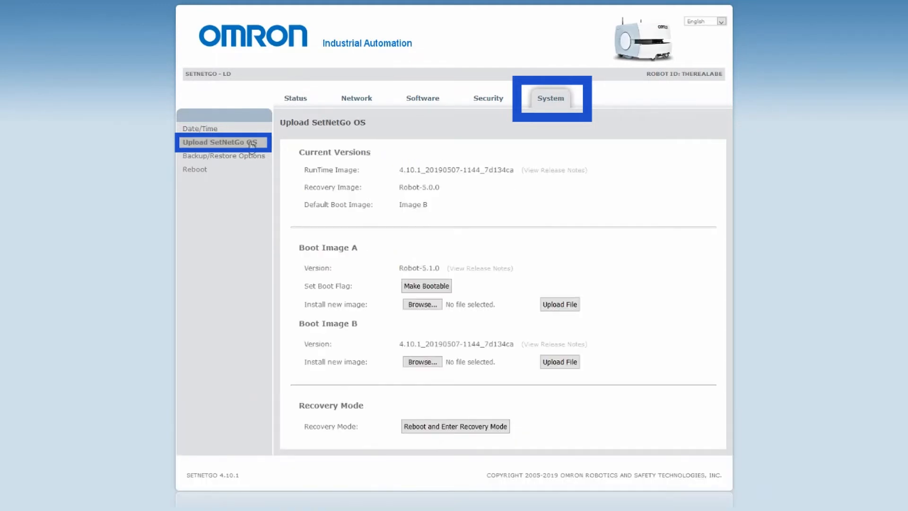
pyautogui.moveTo(404, 175)
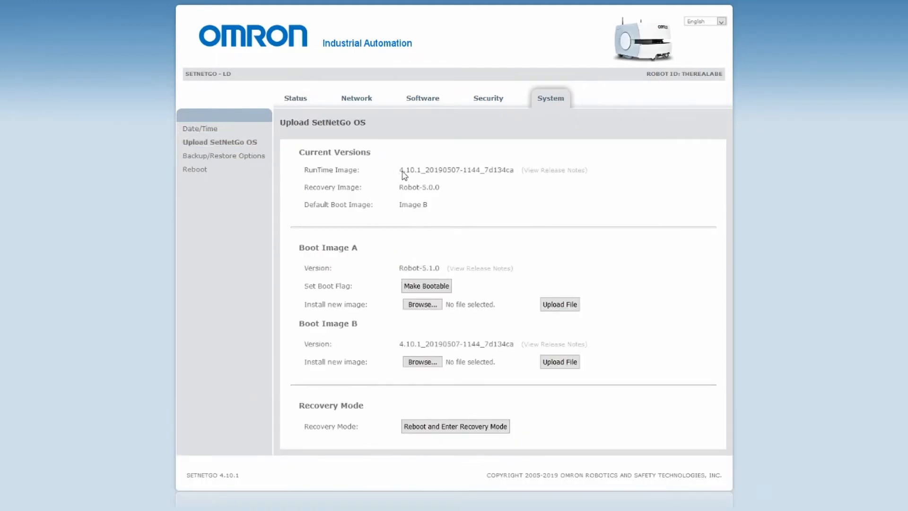
pyautogui.moveTo(481, 193)
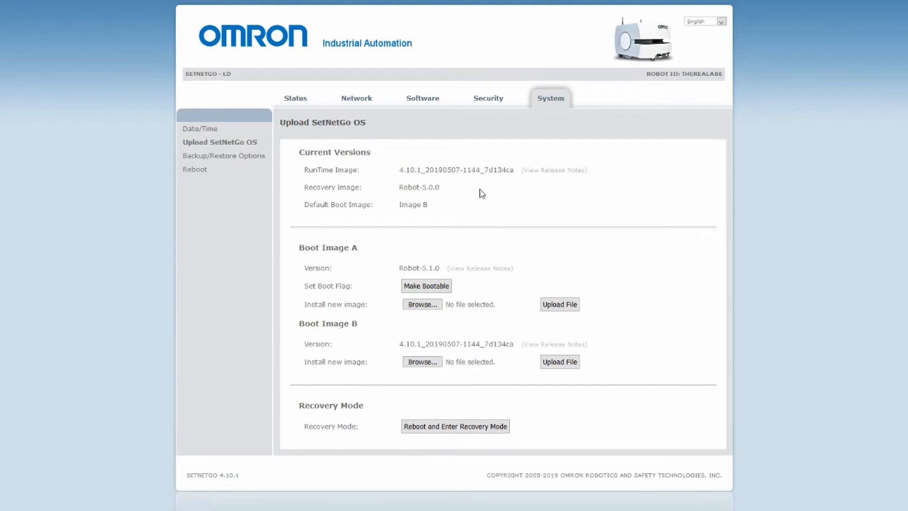
pyautogui.moveTo(422, 361)
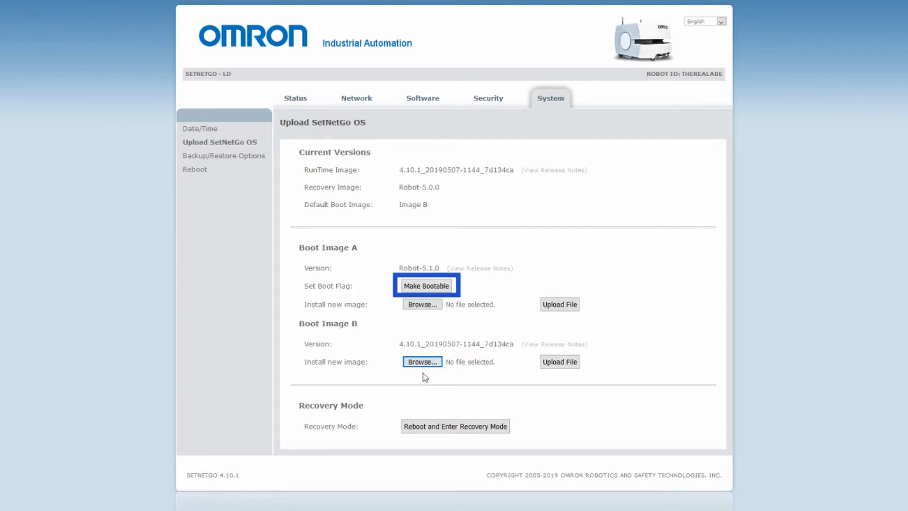
pyautogui.moveTo(191, 175)
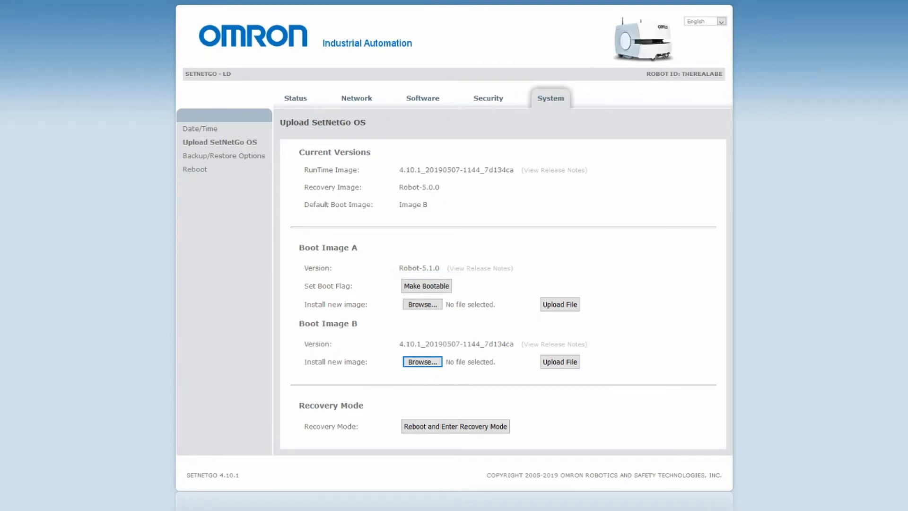
pyautogui.moveTo(428, 340)
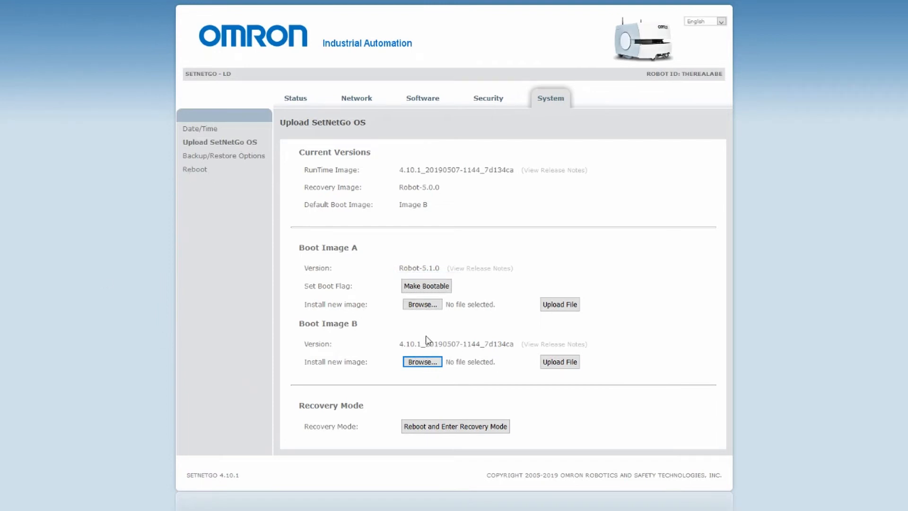
pyautogui.click(195, 169)
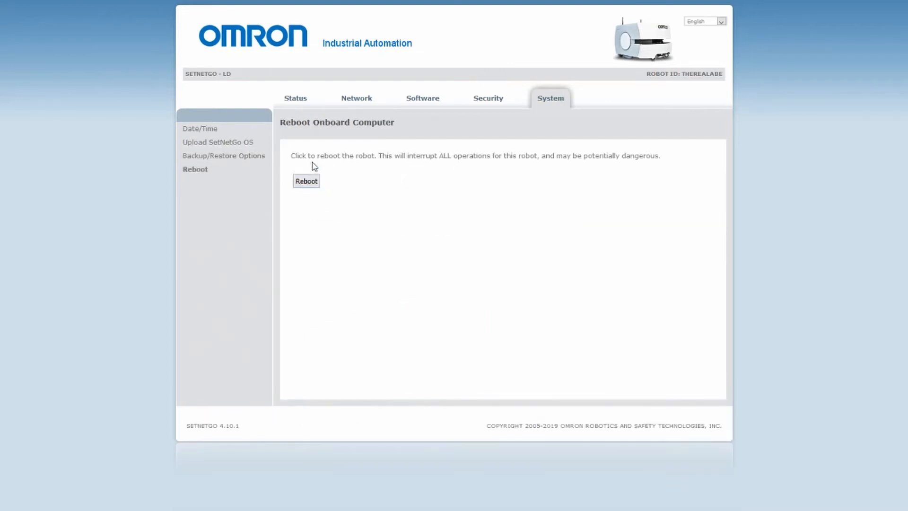
pyautogui.click(218, 142)
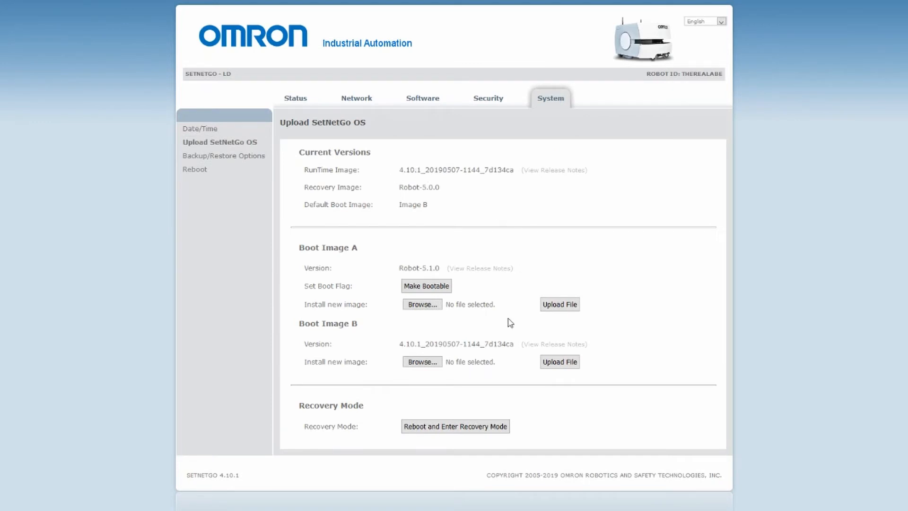
pyautogui.moveTo(381, 408)
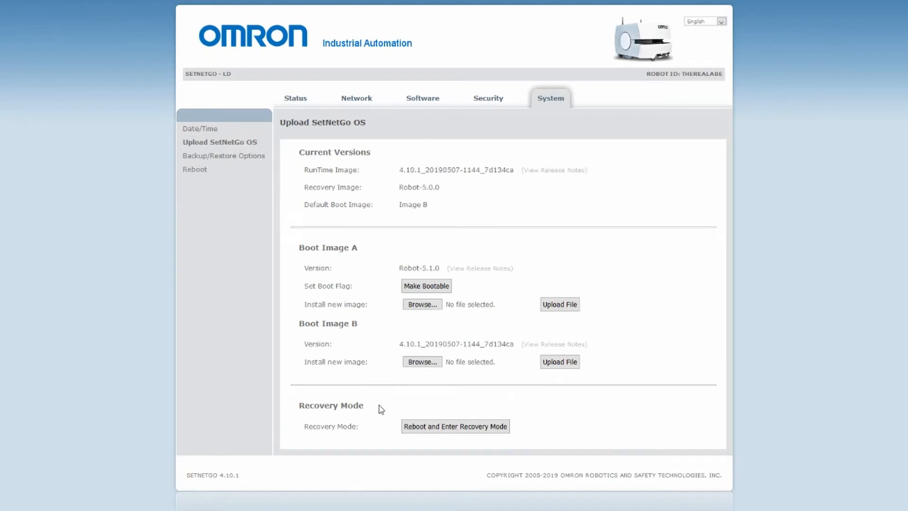
# Upload SetNetGo-Recovery-4.10.1.tar to Boot Image B, accepting the overwrite warning.
pyautogui.click(422, 361)
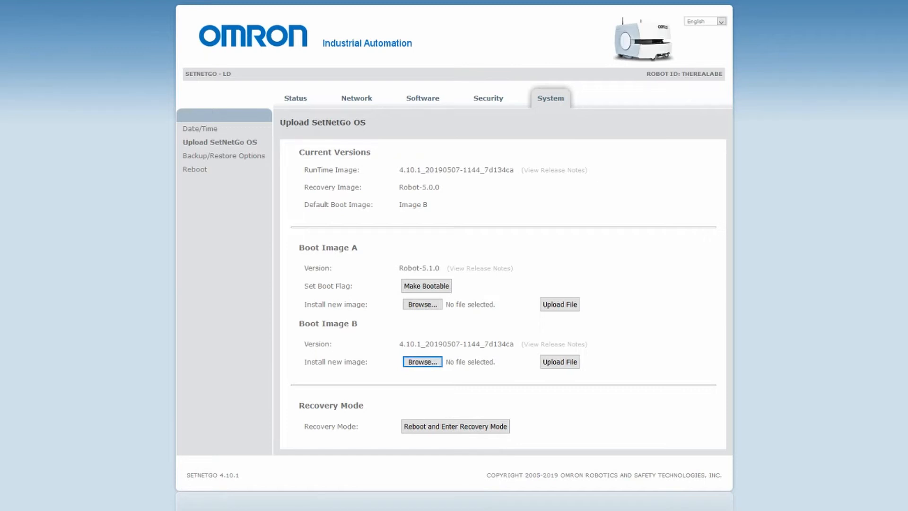
pyautogui.click(422, 361)
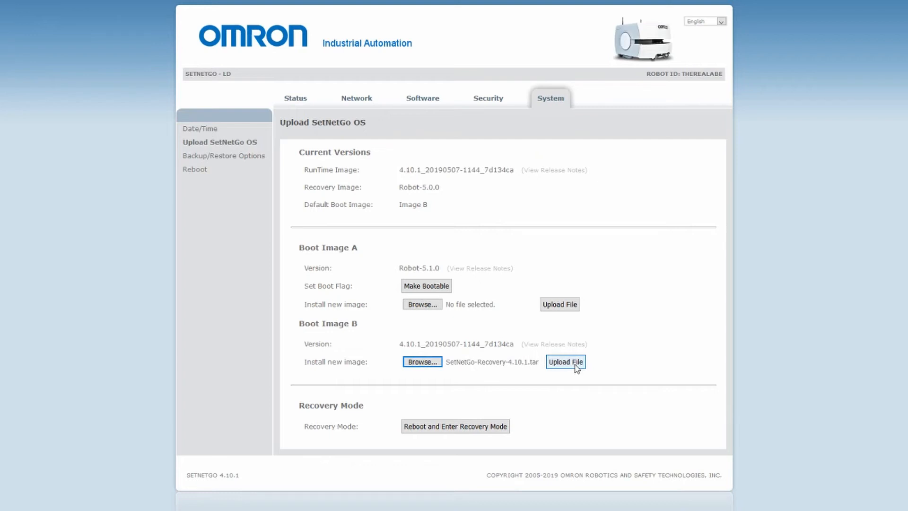
pyautogui.click(565, 361)
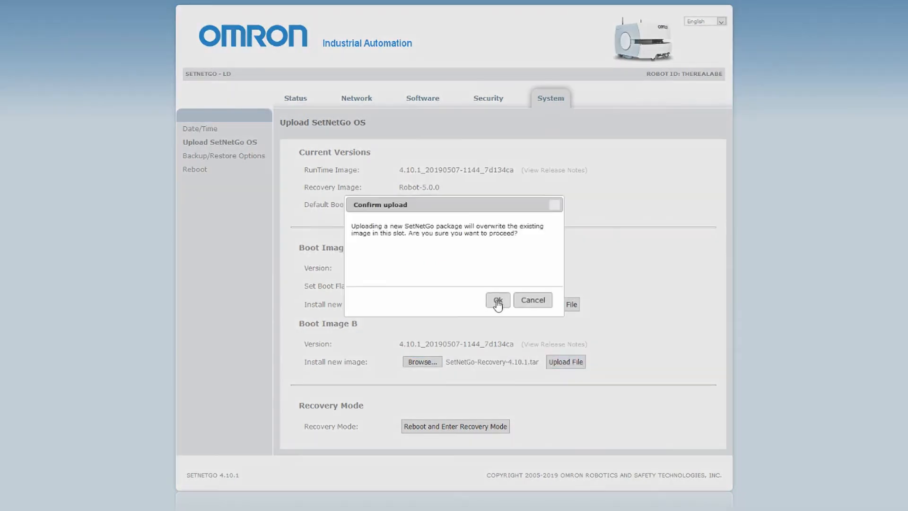
pyautogui.click(497, 300)
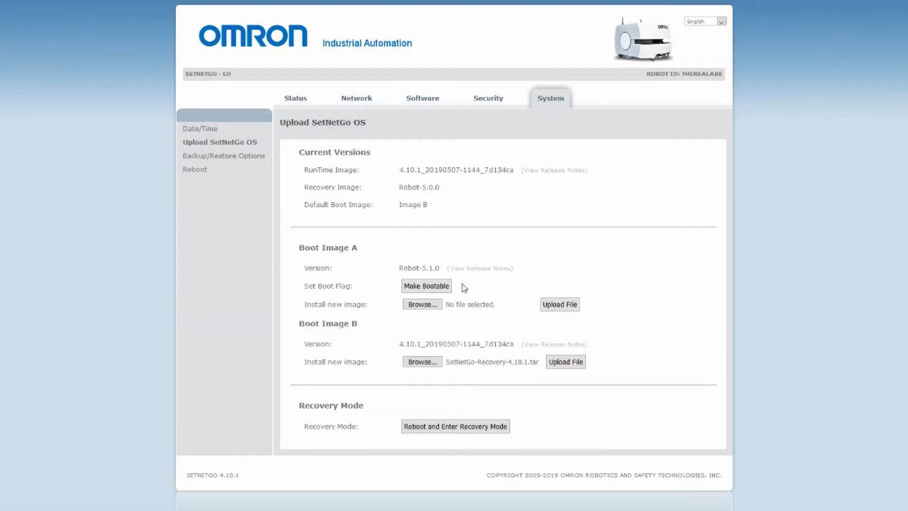
pyautogui.doubleClick(419, 267)
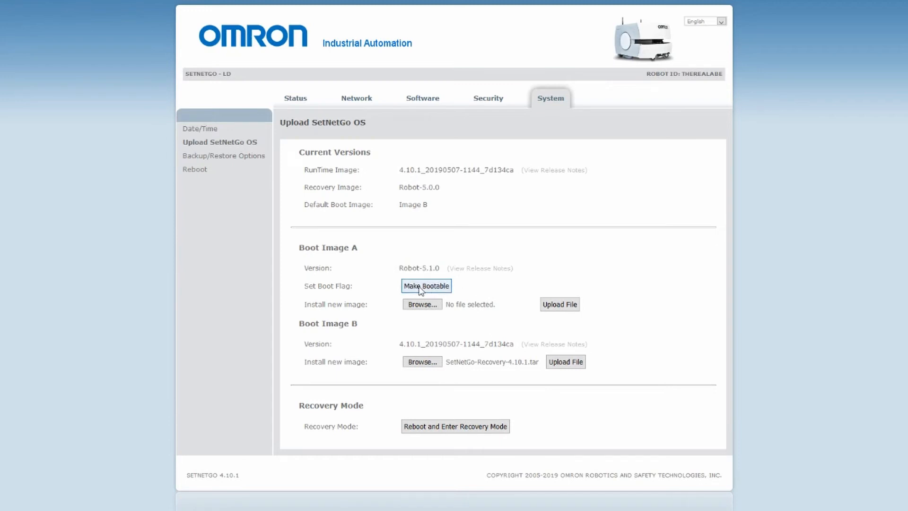
# Make Boot Image A the default boot image and reload into the upgraded interface.
pyautogui.click(425, 286)
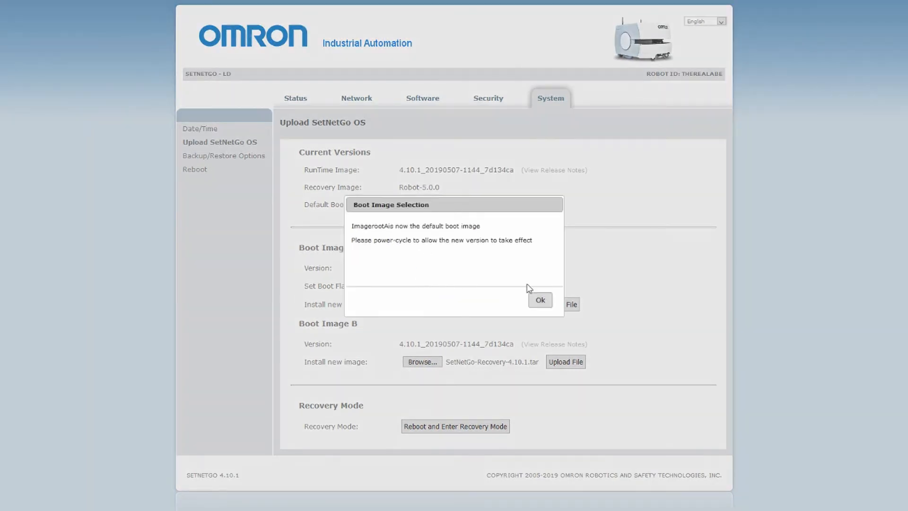
pyautogui.click(539, 300)
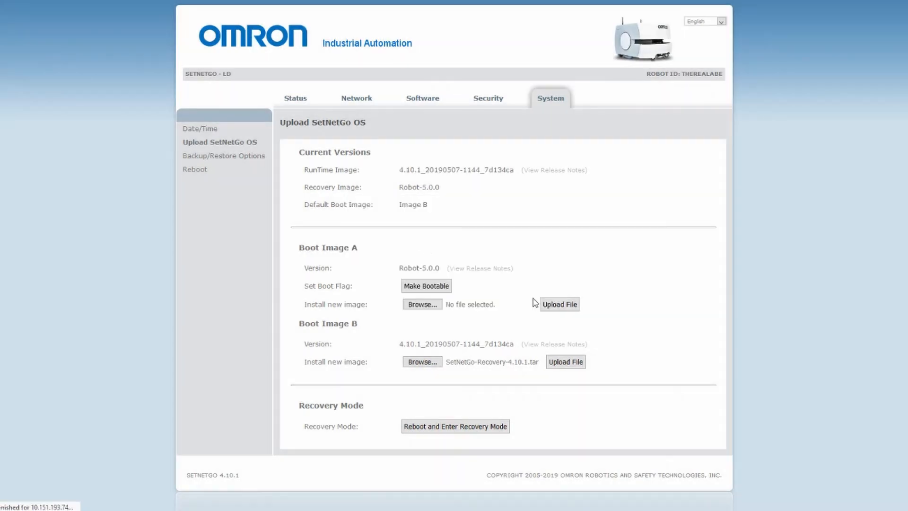
pyautogui.moveTo(516, 317)
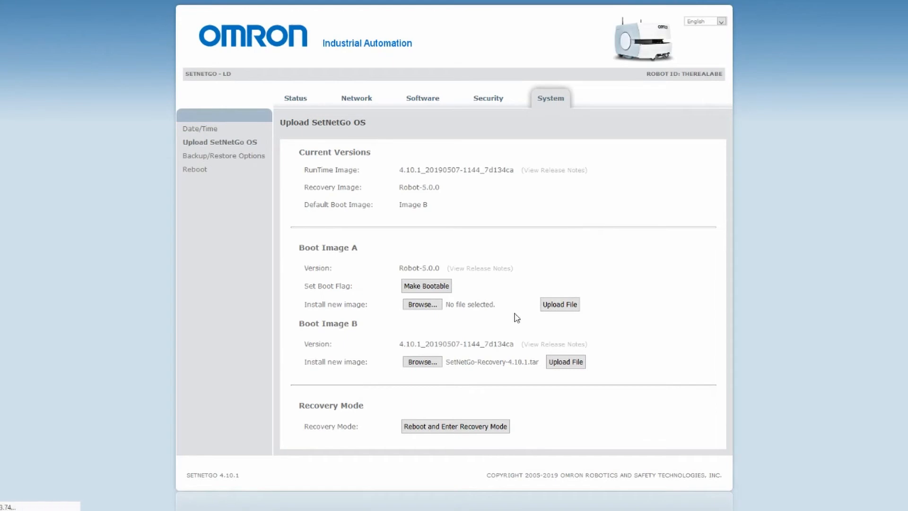
pyautogui.click(426, 286)
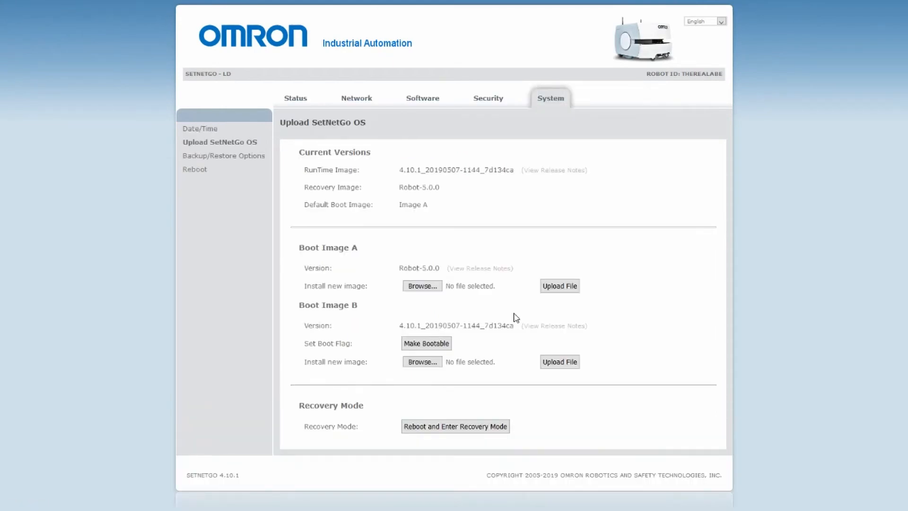
pyautogui.click(195, 169)
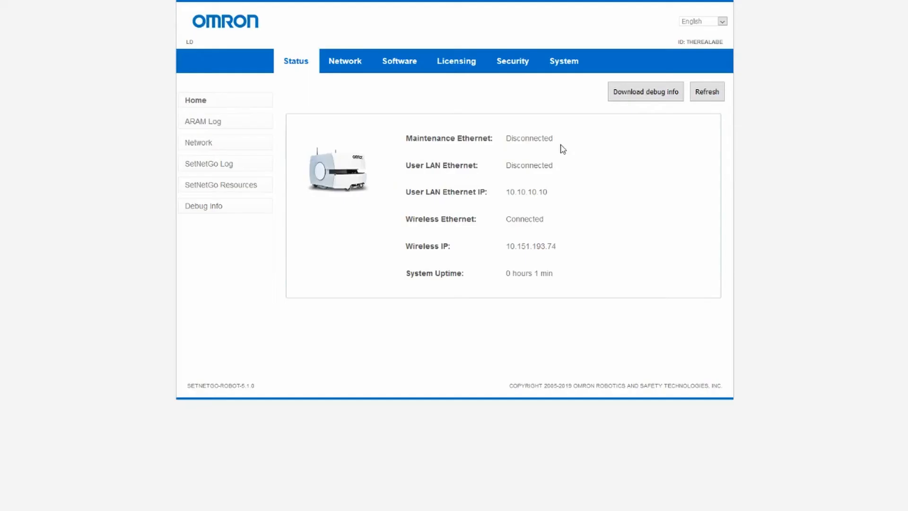
pyautogui.moveTo(693, 68)
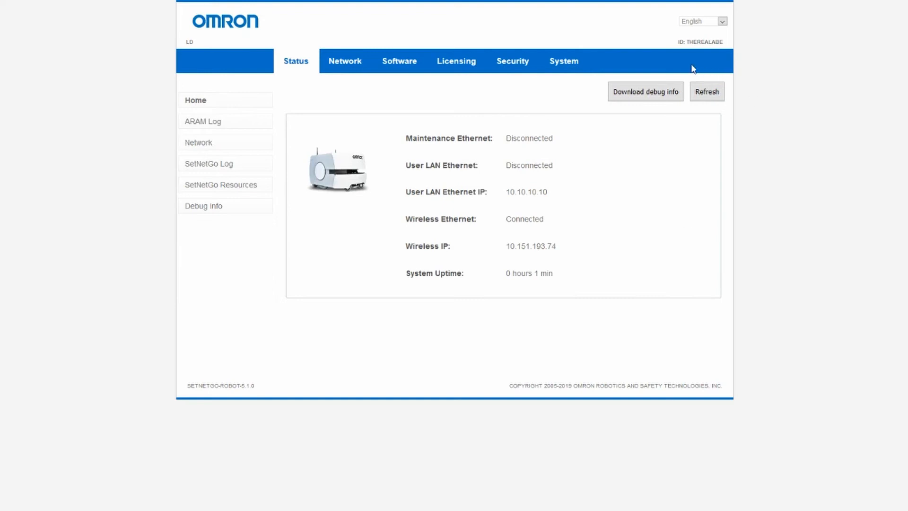
pyautogui.moveTo(685, 64)
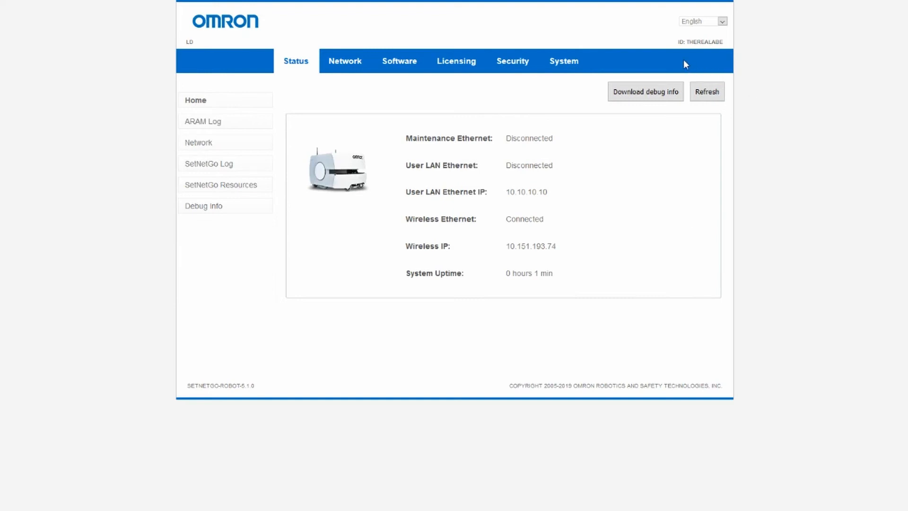
# Open the Security section showing access control for admin, operator and viewer accounts.
pyautogui.click(511, 61)
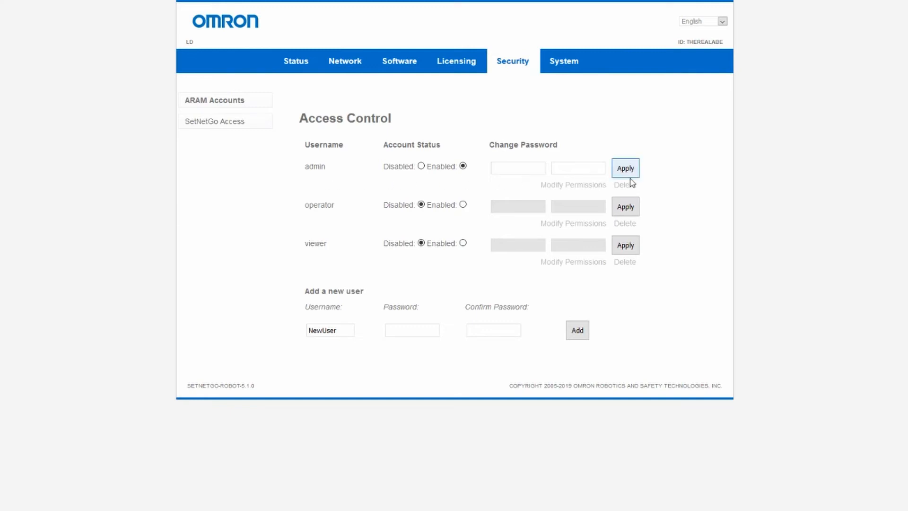
pyautogui.moveTo(312, 176)
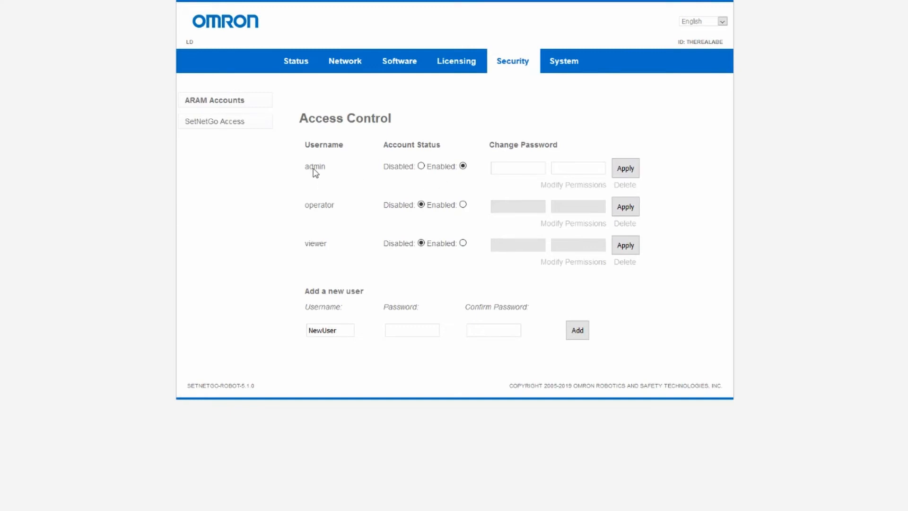
# Open the Software section listing ARAM 5.1.6 and Integration Toolkit 1.0.1.
pyautogui.click(399, 61)
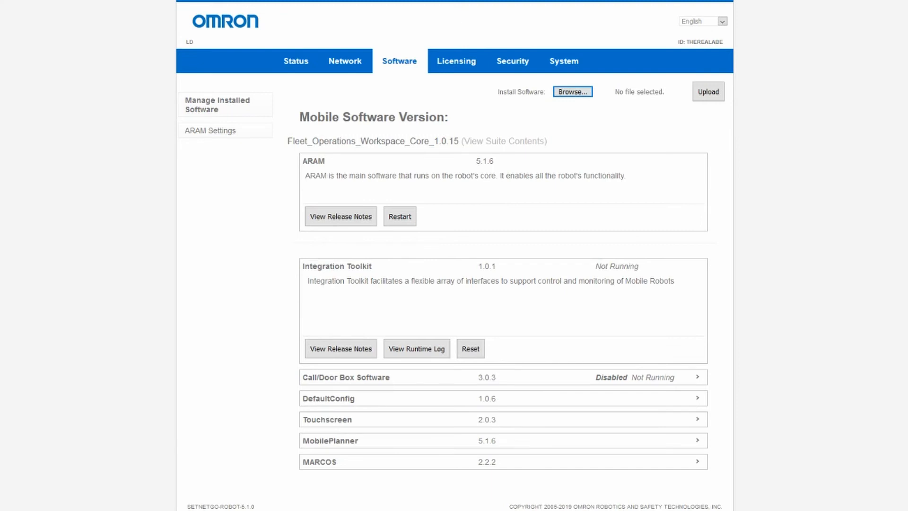
pyautogui.moveTo(261, 261)
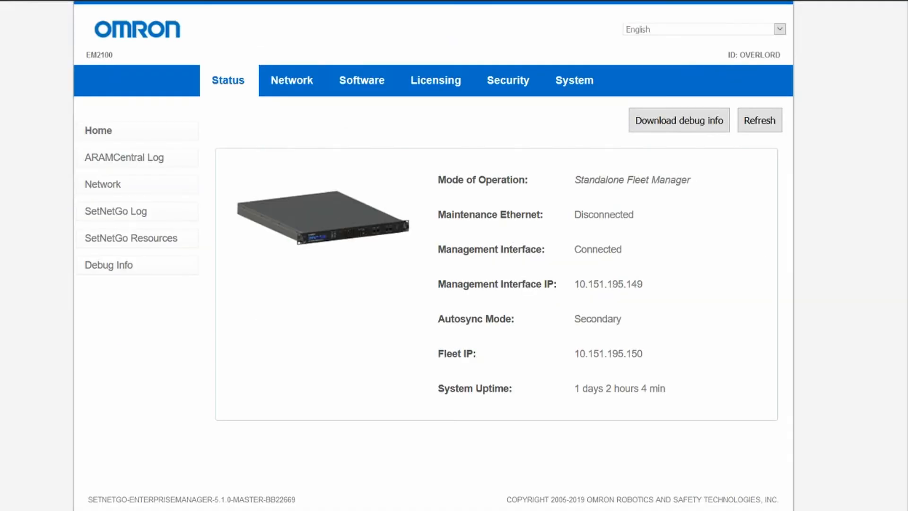
pyautogui.moveTo(423, 190)
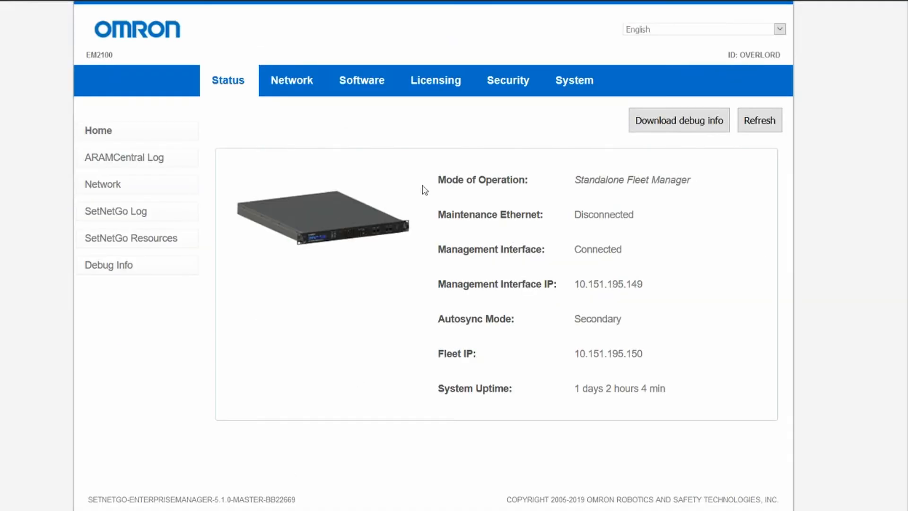
# Open the EM2100's Licensing Information page showing the active FLOW Core 1.0 license.
pyautogui.click(435, 80)
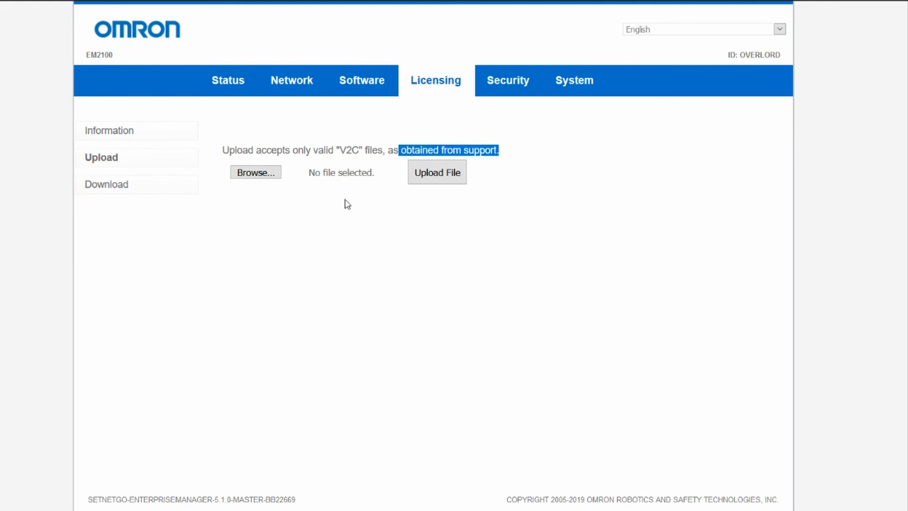
pyautogui.click(109, 131)
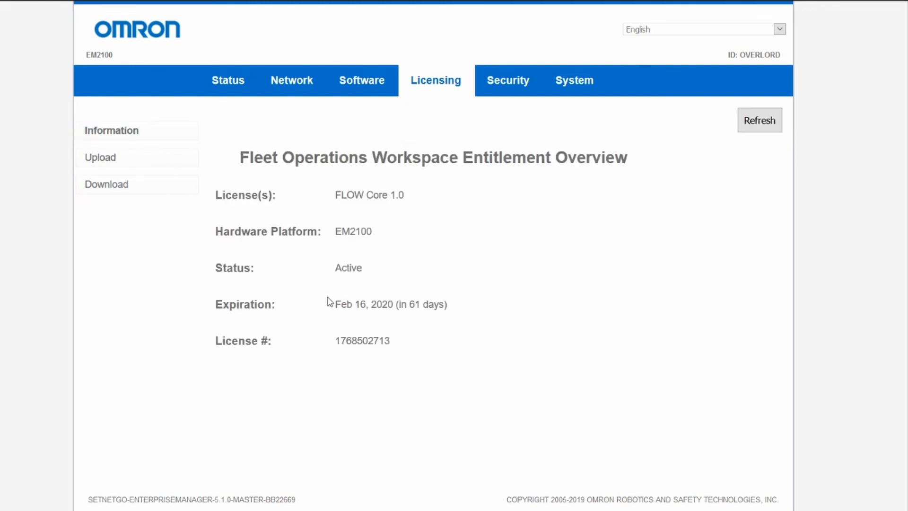
pyautogui.moveTo(215, 309)
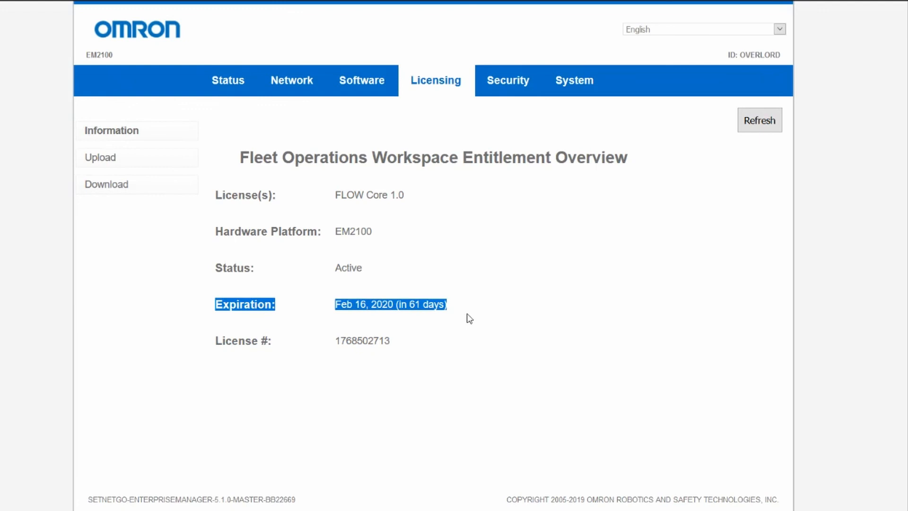
pyautogui.click(469, 318)
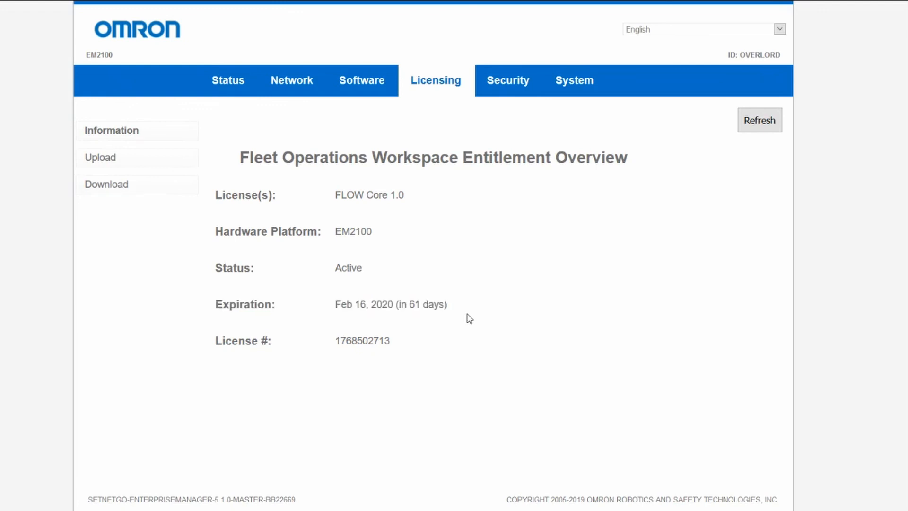